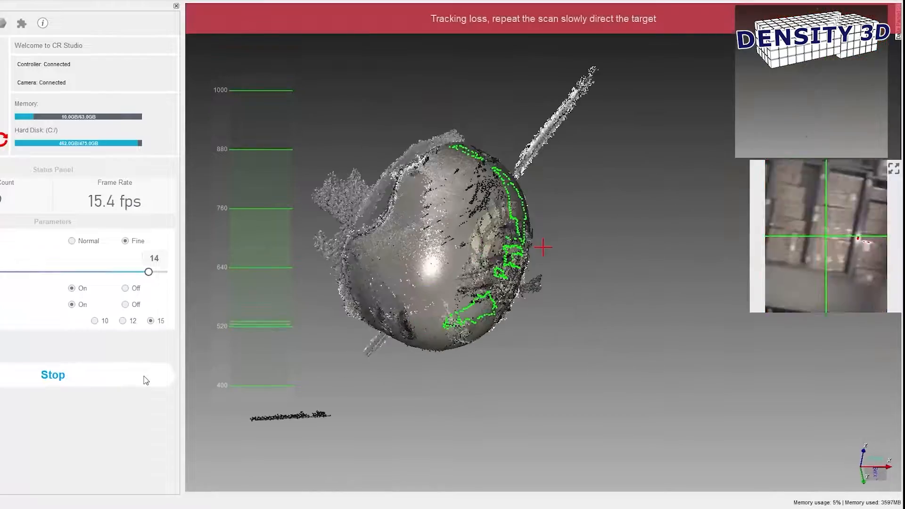
Stop the live scan and rotate the fused figure mesh to inspect it.
click(53, 374)
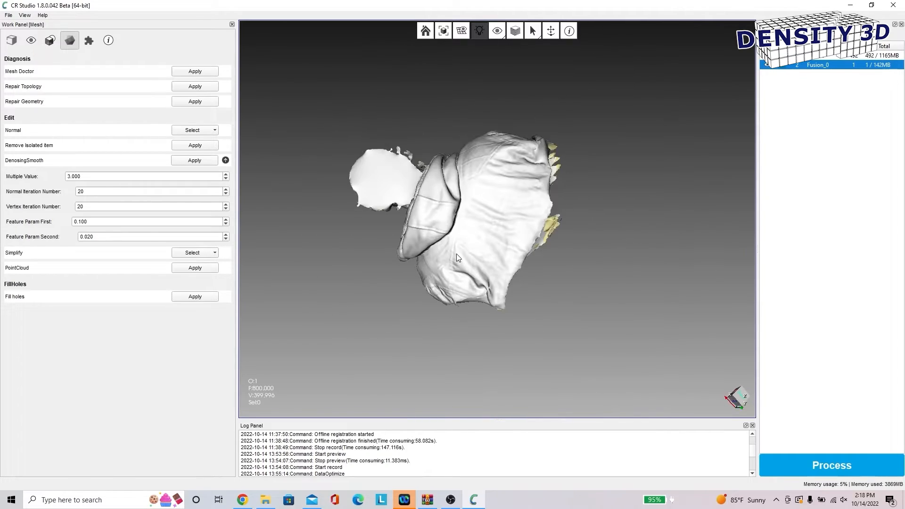
drag(457, 256, 476, 215)
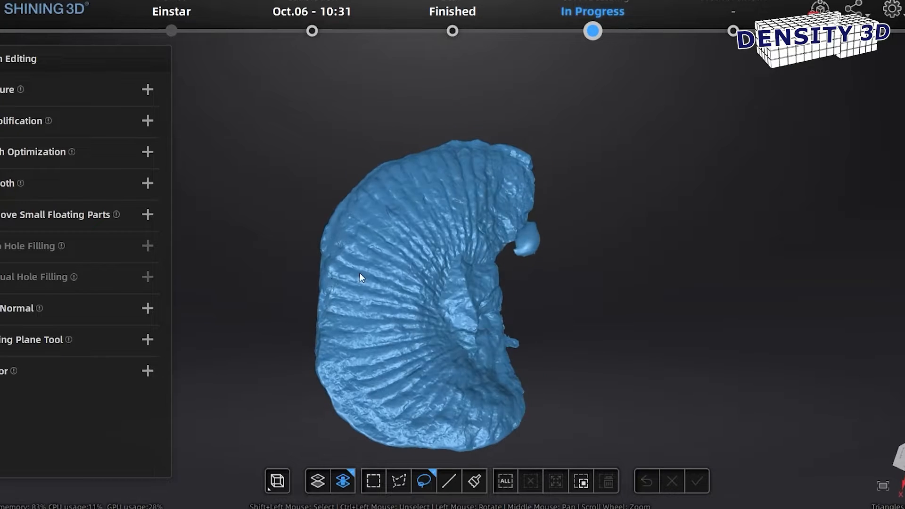
Orbit the shell mesh, then zoom onto the person mesh's jacket shoulder and hood.
drag(359, 278, 677, 236)
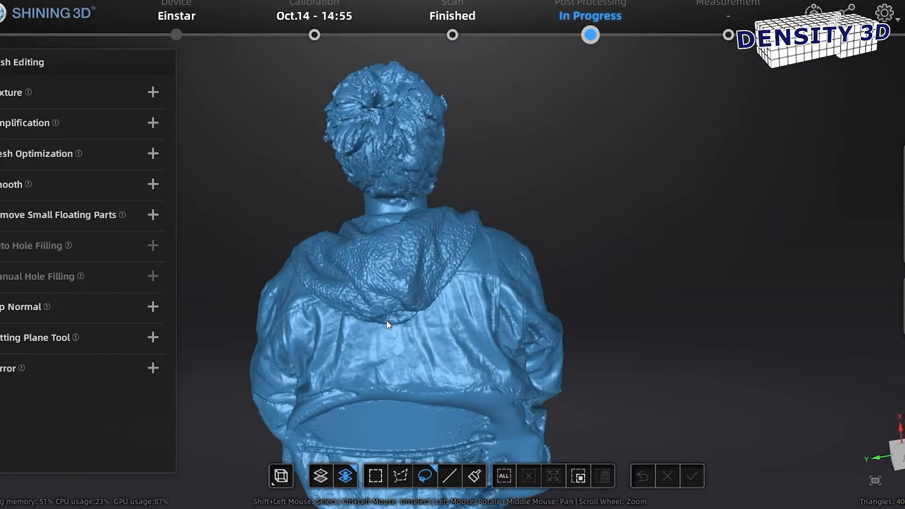
drag(387, 324, 332, 284)
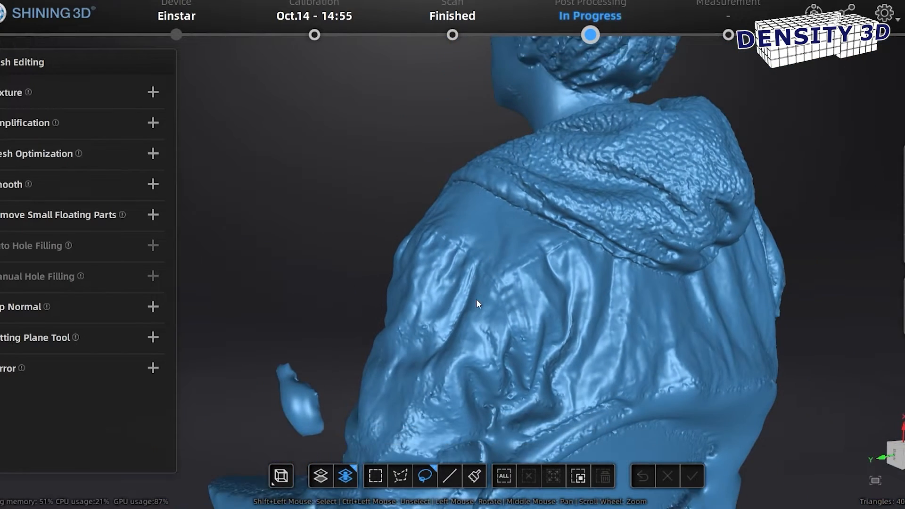
drag(476, 305, 840, 330)
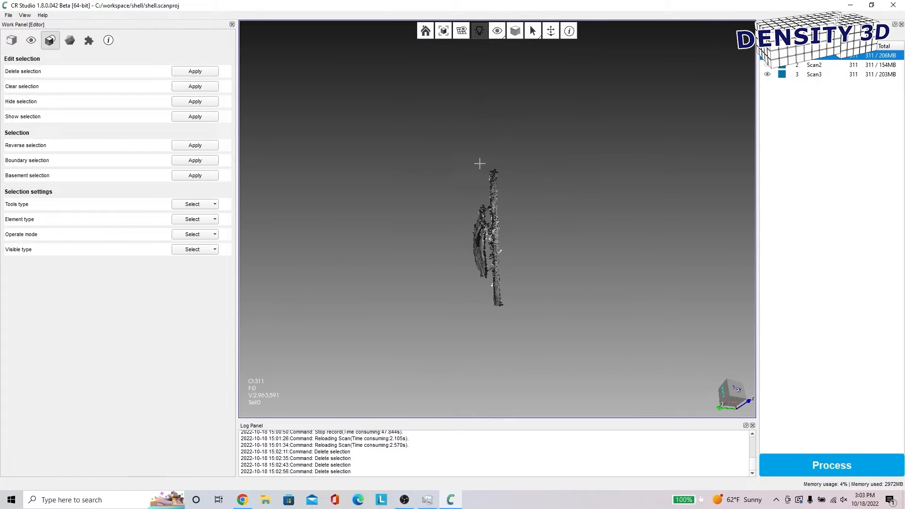
Lasso the vertical strip of stray points on the shell scan and delete them.
drag(494, 162, 498, 331)
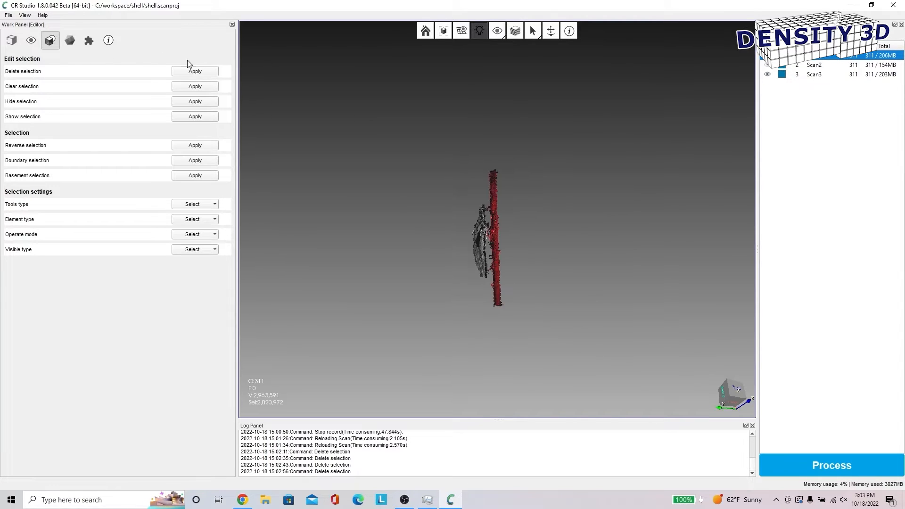
click(194, 70)
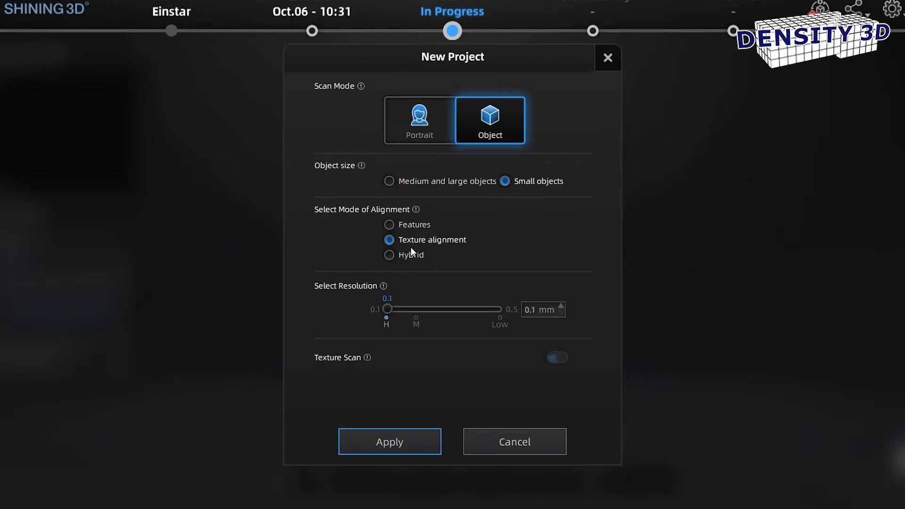
mouse_move(430, 316)
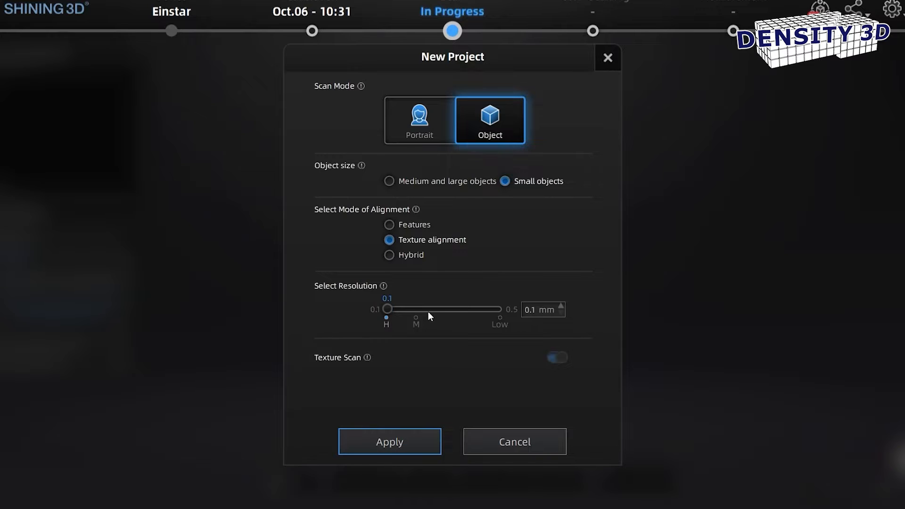
Confirm the new Object project: small objects, texture alignment, 0.1 mm resolution.
click(389, 441)
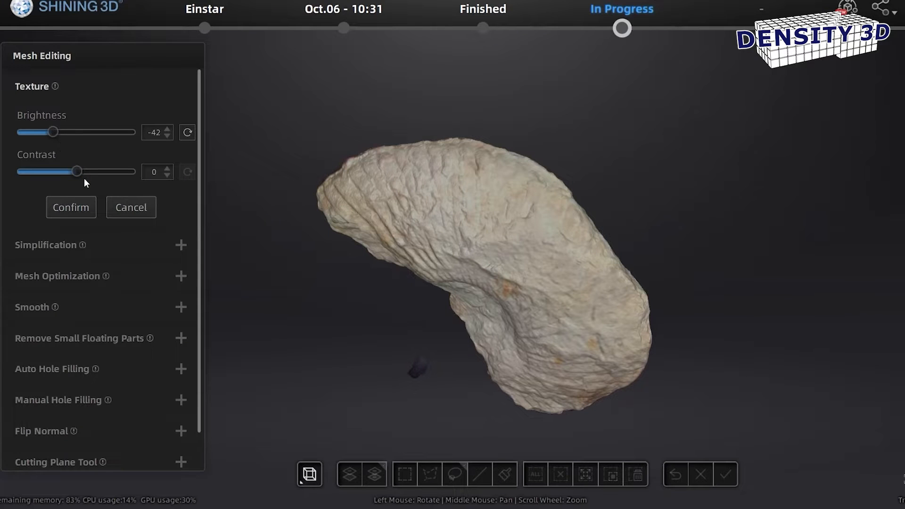
Raise the shell texture's contrast slider to 35.
drag(79, 172, 98, 171)
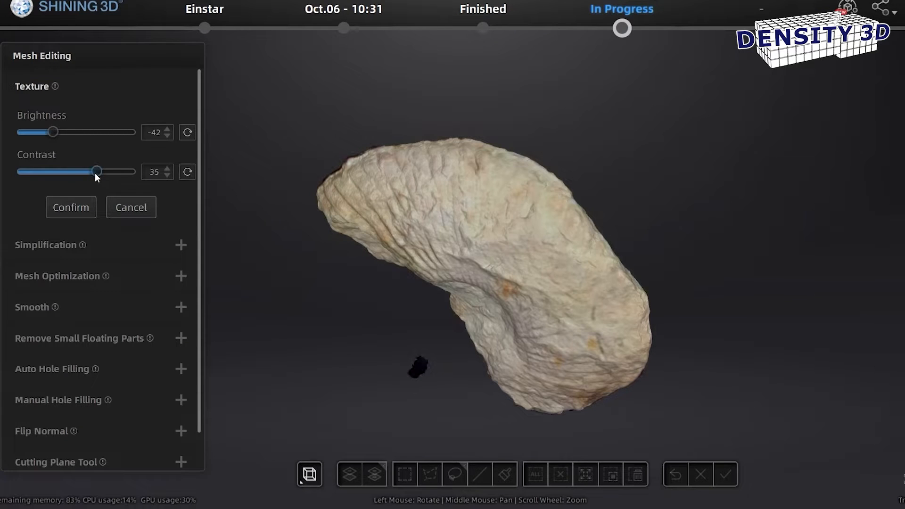
drag(97, 172, 122, 171)
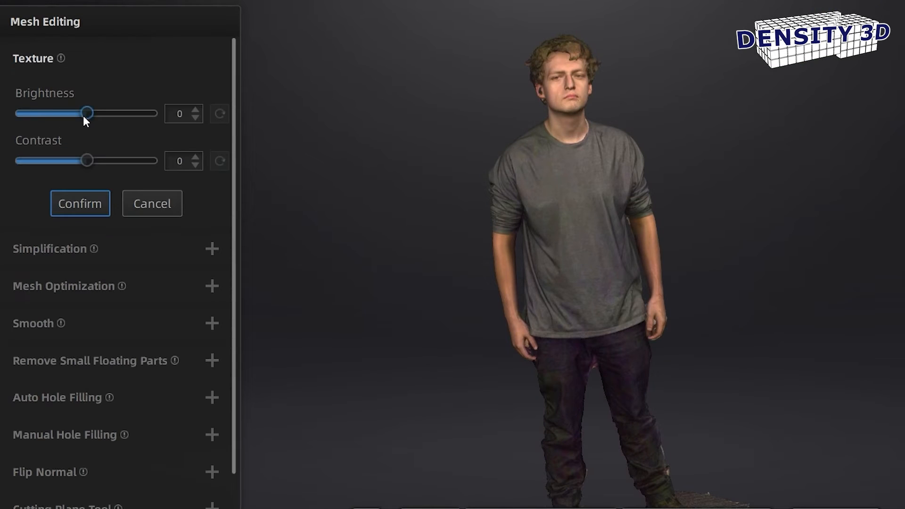
Lower the person texture's brightness to -37 and raise its contrast to 33.
drag(86, 113, 63, 113)
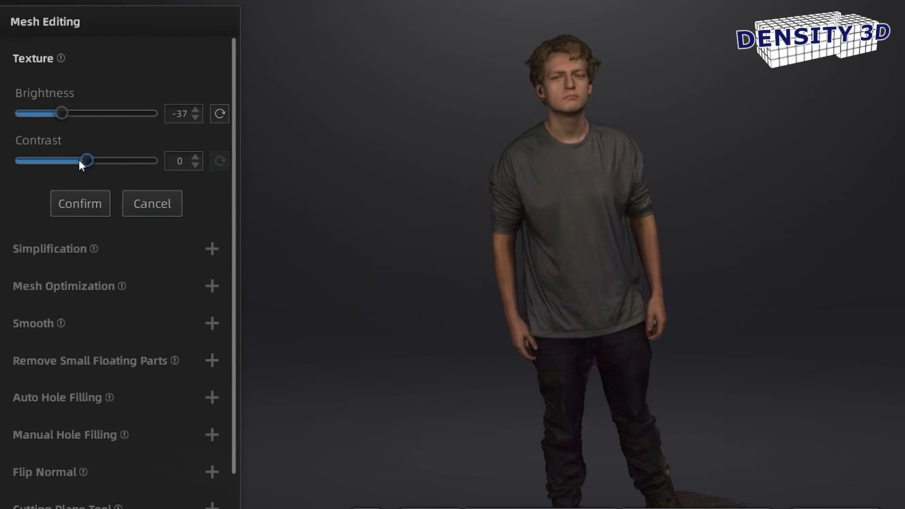
drag(86, 161, 110, 160)
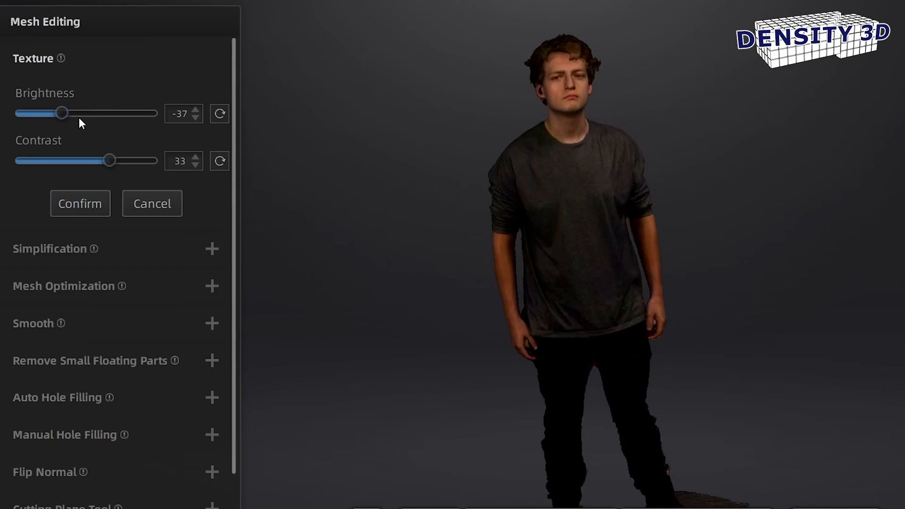